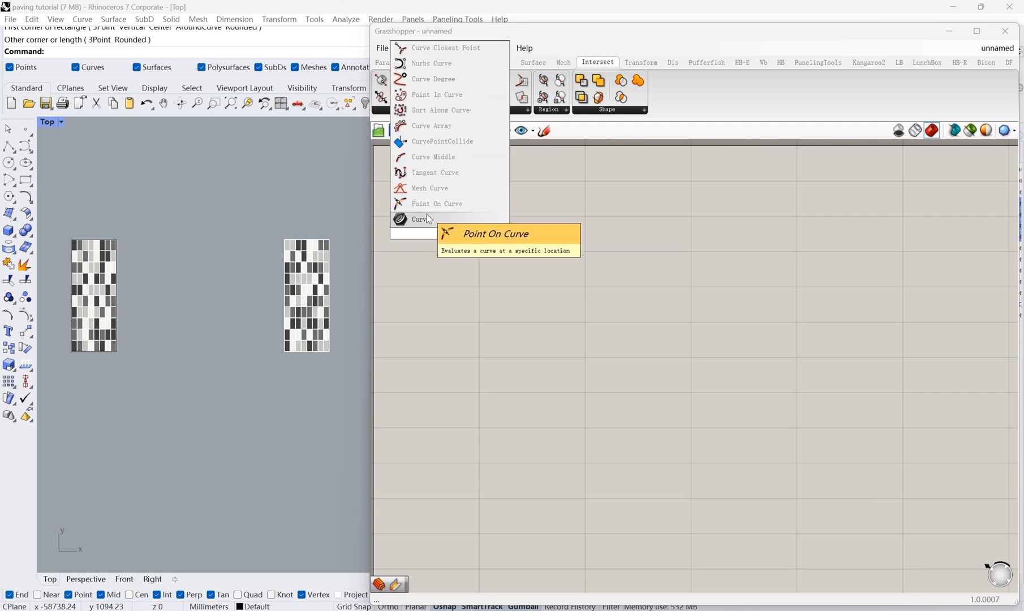
- Reference a module curve and feed it into a Deconstruct Domain driving the rectangle's U/V sizes
{"action": "left_click", "coordinate": [436, 203]}
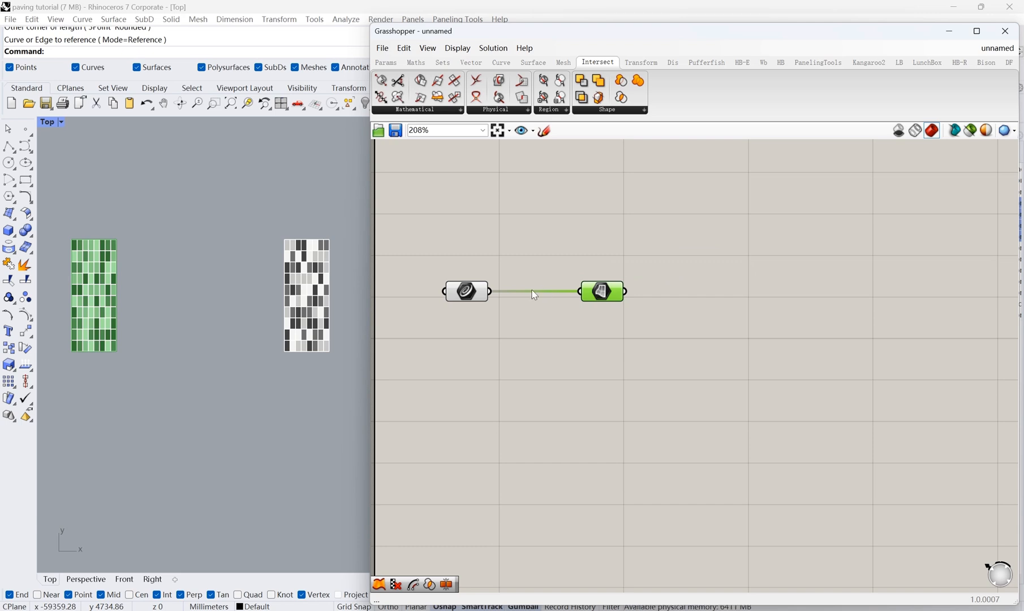
{"action": "type", "text": "decon"}
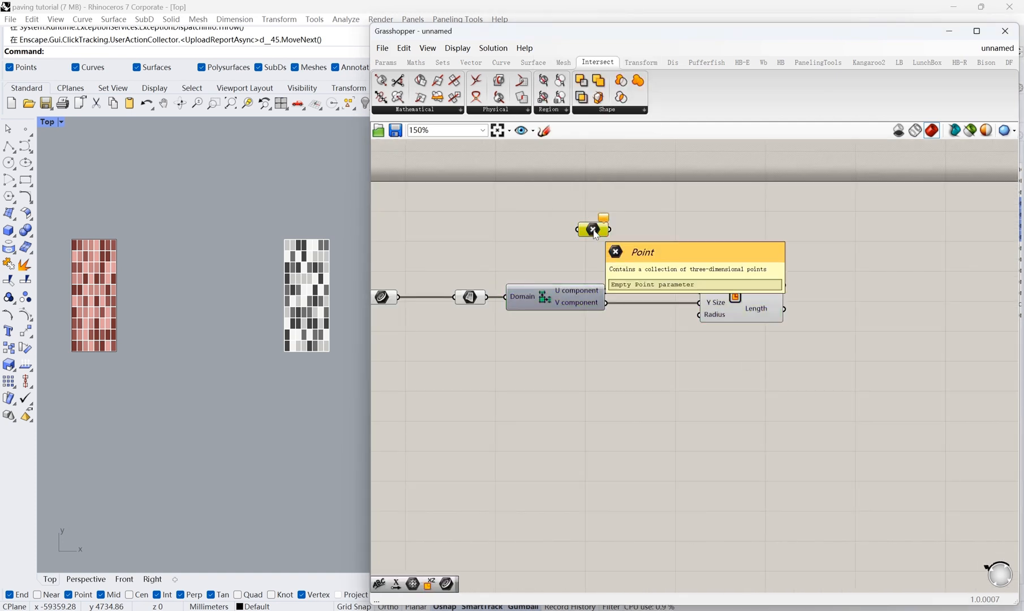
- Set the rectangle on the referenced point's plane rotated by a 44 slider, and add a Rectangular Array with a 200 slider
{"action": "right_click", "coordinate": [593, 229]}
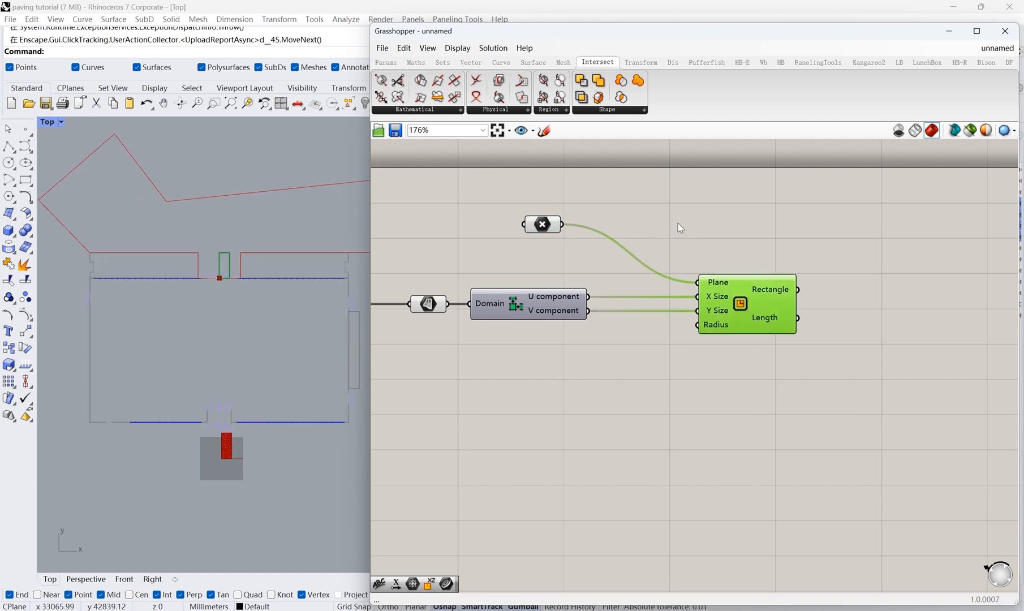
{"action": "double_click", "coordinate": [679, 203]}
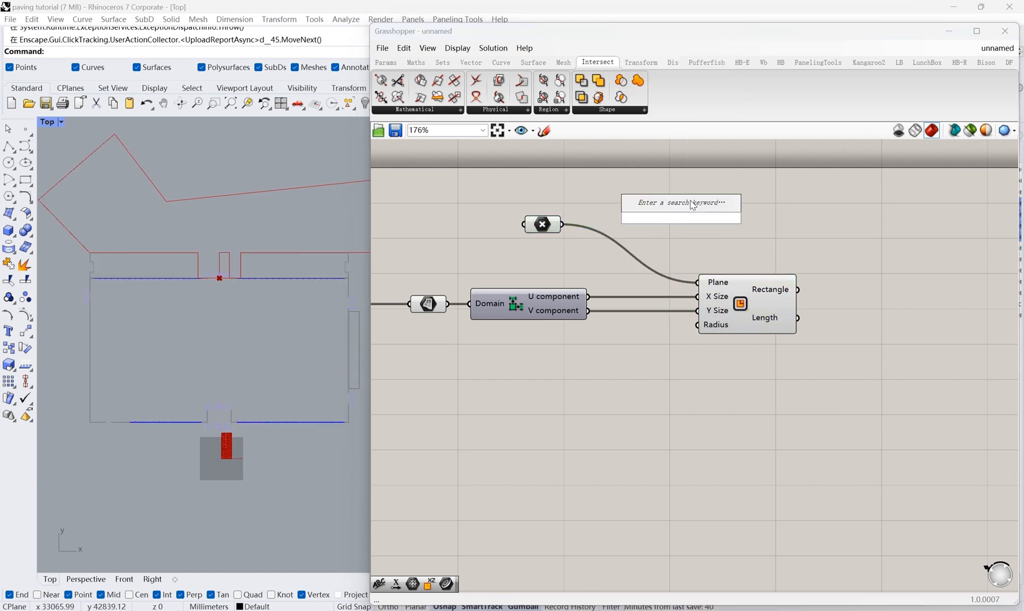
{"action": "type", "text": "rotate"}
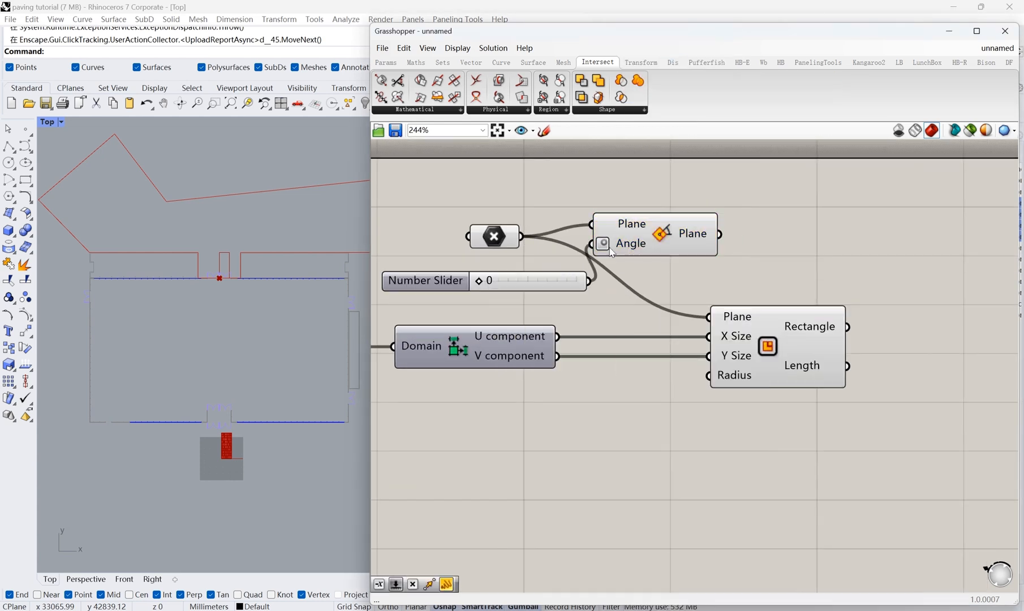
{"action": "scroll", "scroll_direction": "down", "scroll_amount": 3}
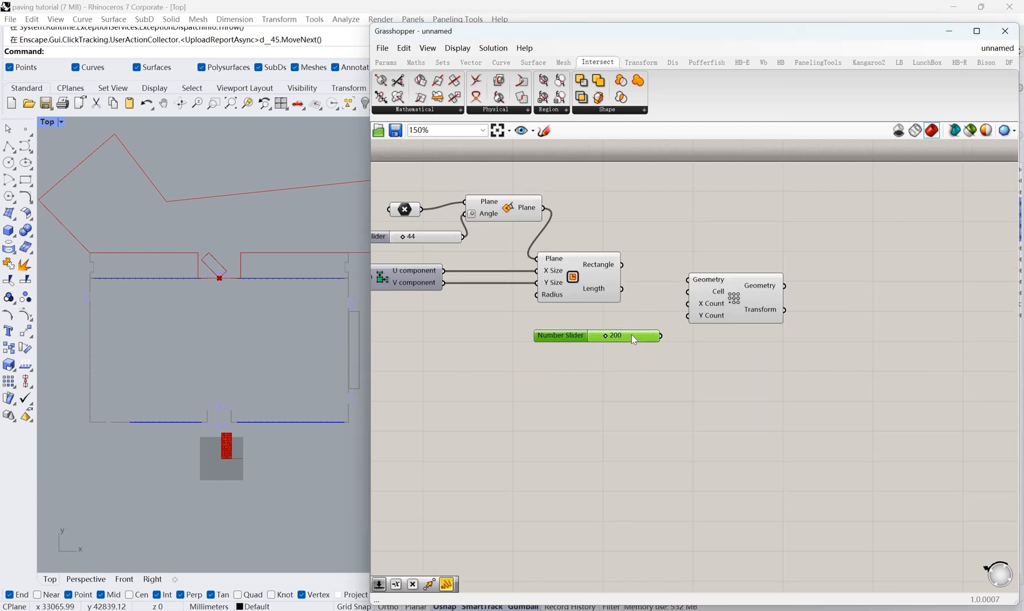
- Build three rectangular arrays with count sliders, one negated, and merge them into a Geometry parameter
{"action": "double_click", "coordinate": [626, 335]}
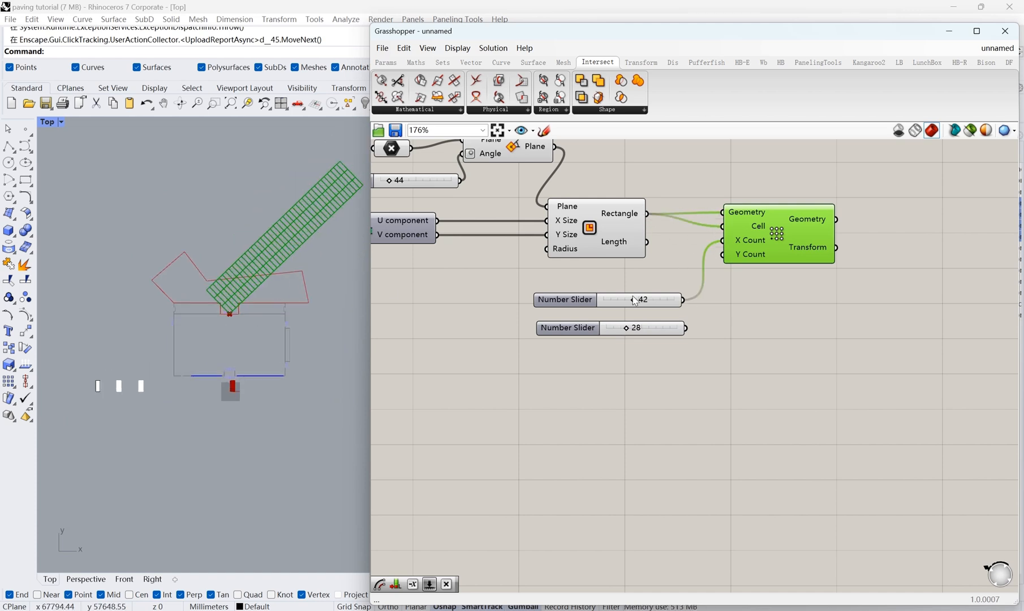
{"action": "left_click_drag", "start_coordinate": [613, 327], "coordinate": [623, 327]}
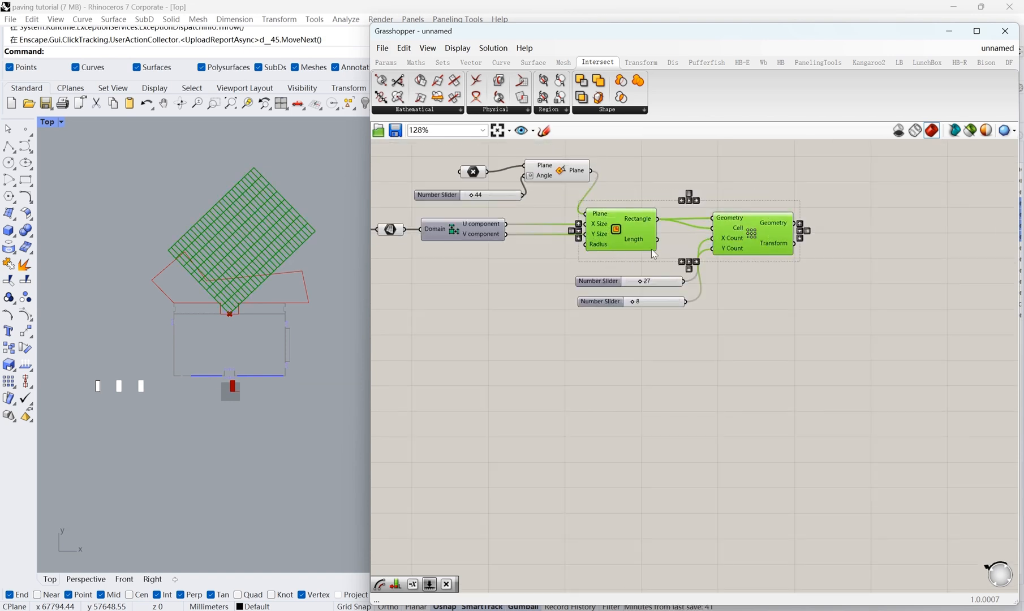
{"action": "left_click_drag", "start_coordinate": [617, 232], "coordinate": [617, 356]}
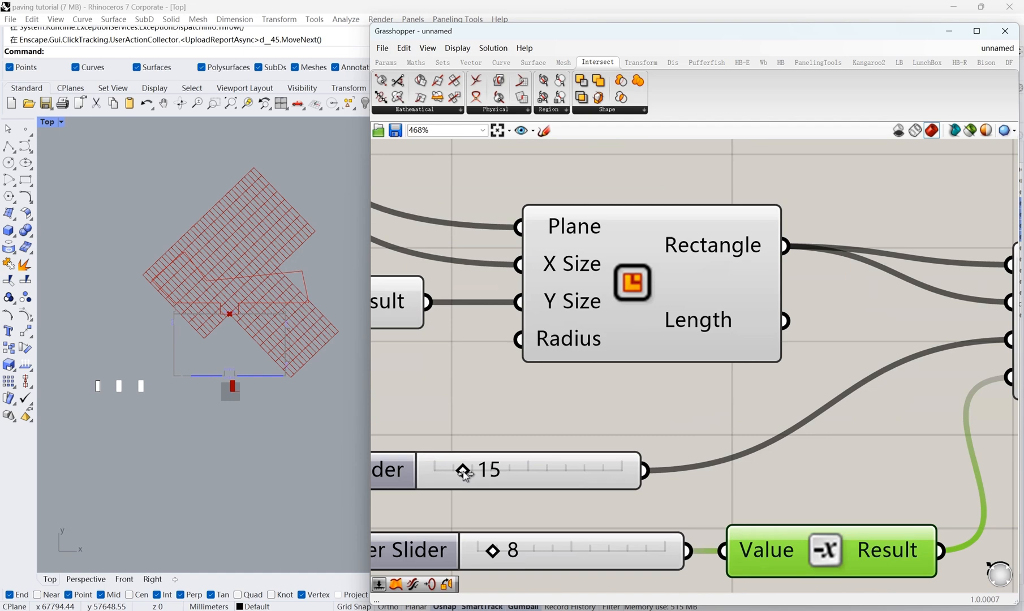
{"action": "scroll", "scroll_direction": "down", "scroll_amount": 3}
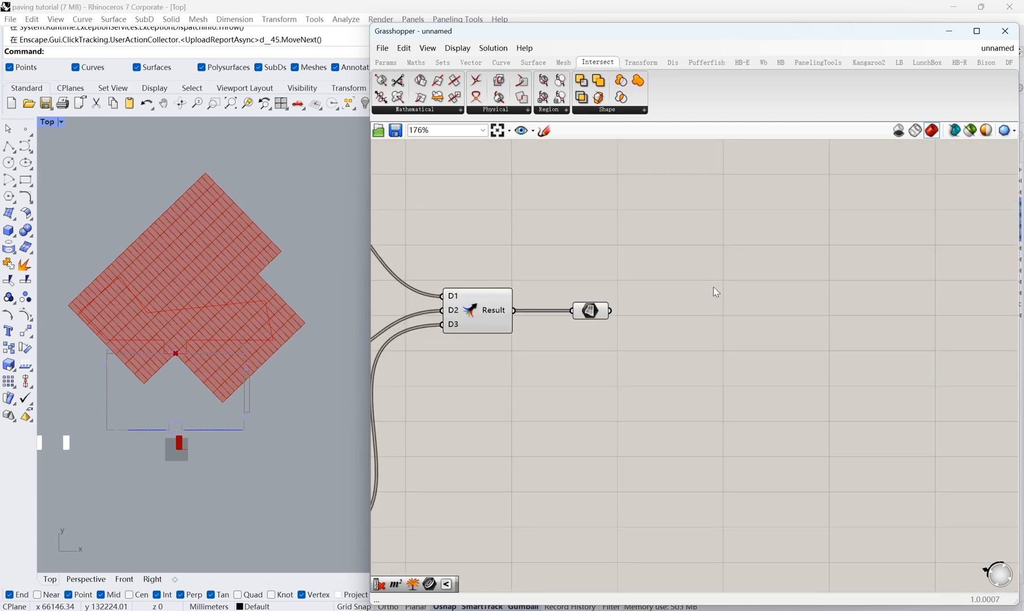
- Check the merged rectangles with Collision One|Many against a referenced boundary curve and cull by the result
{"action": "double_click", "coordinate": [714, 291]}
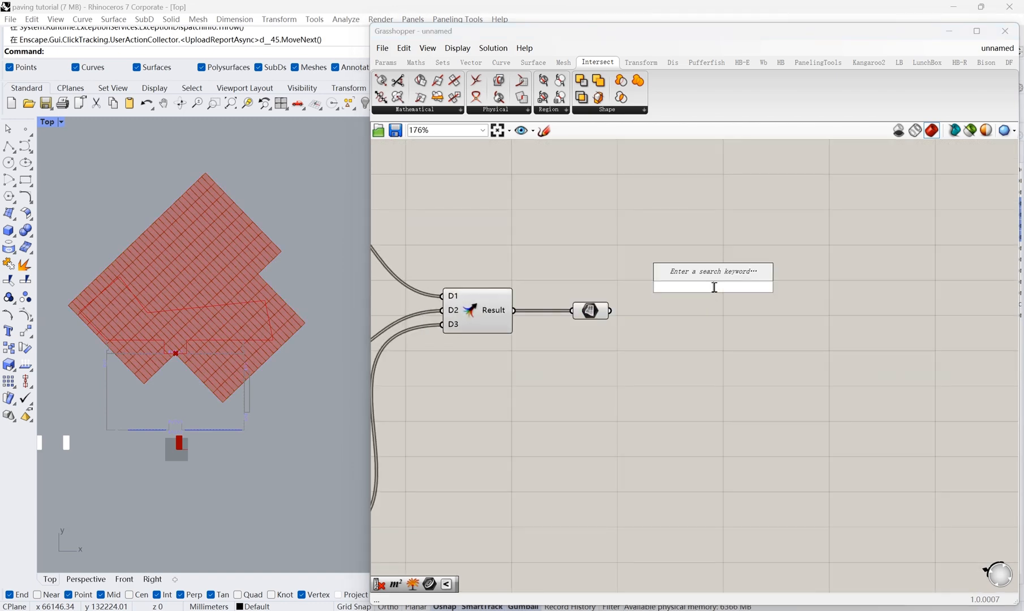
{"action": "type", "text": "collis"}
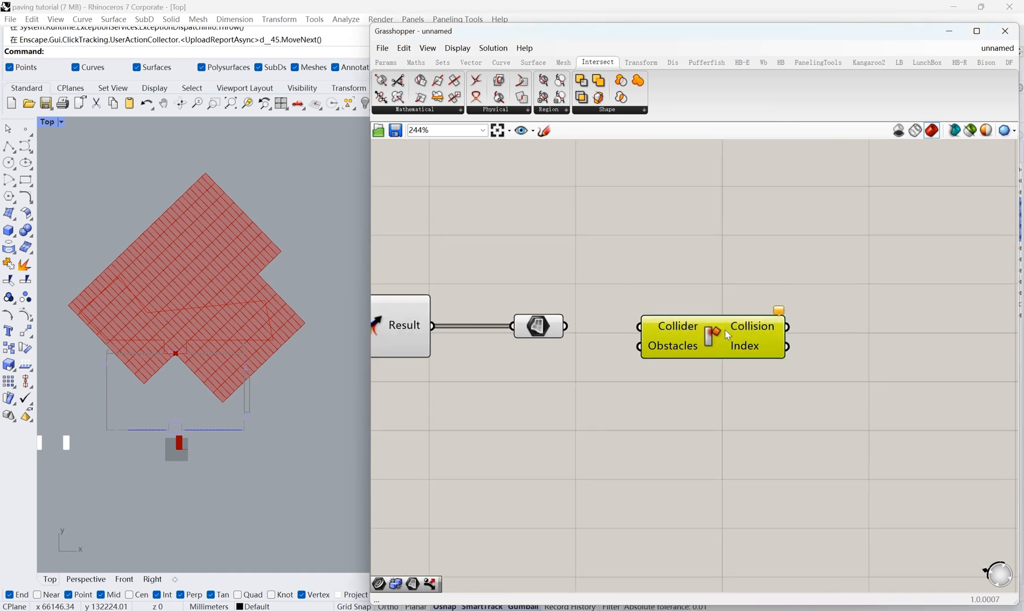
{"action": "type", "text": "cu"}
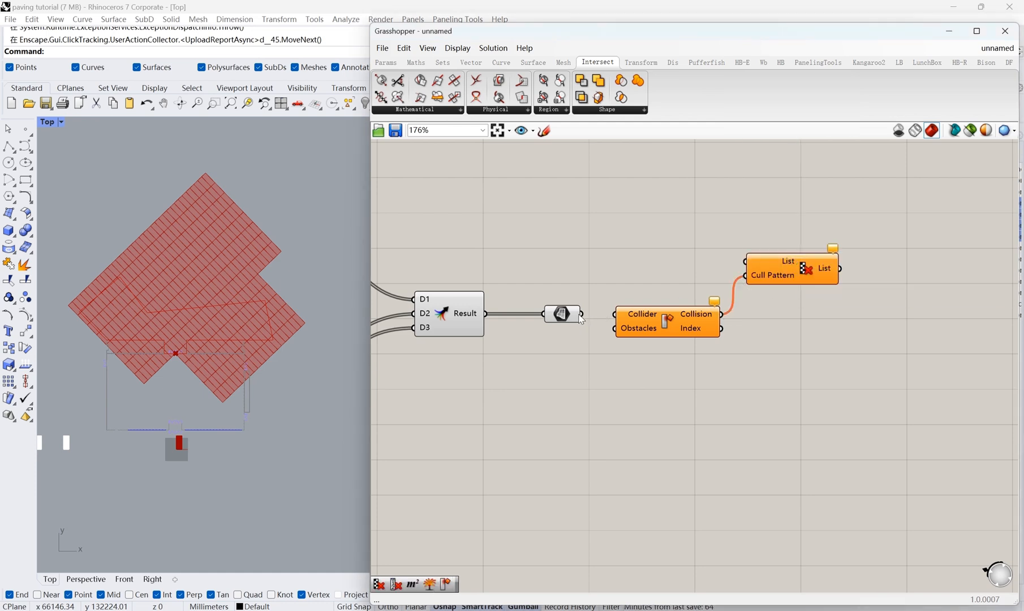
{"action": "left_click", "coordinate": [790, 268]}
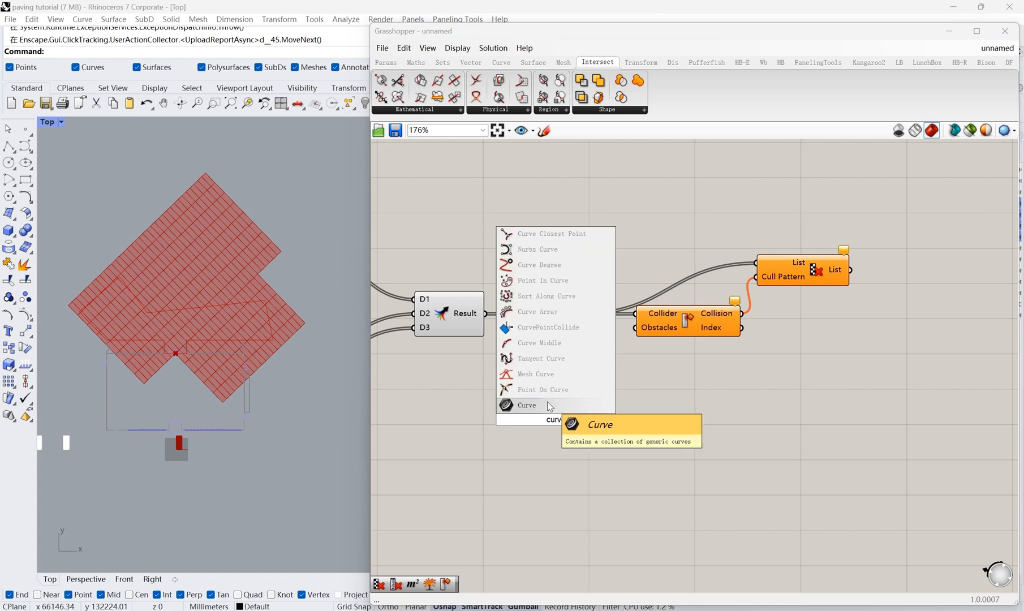
{"action": "right_click", "coordinate": [553, 366]}
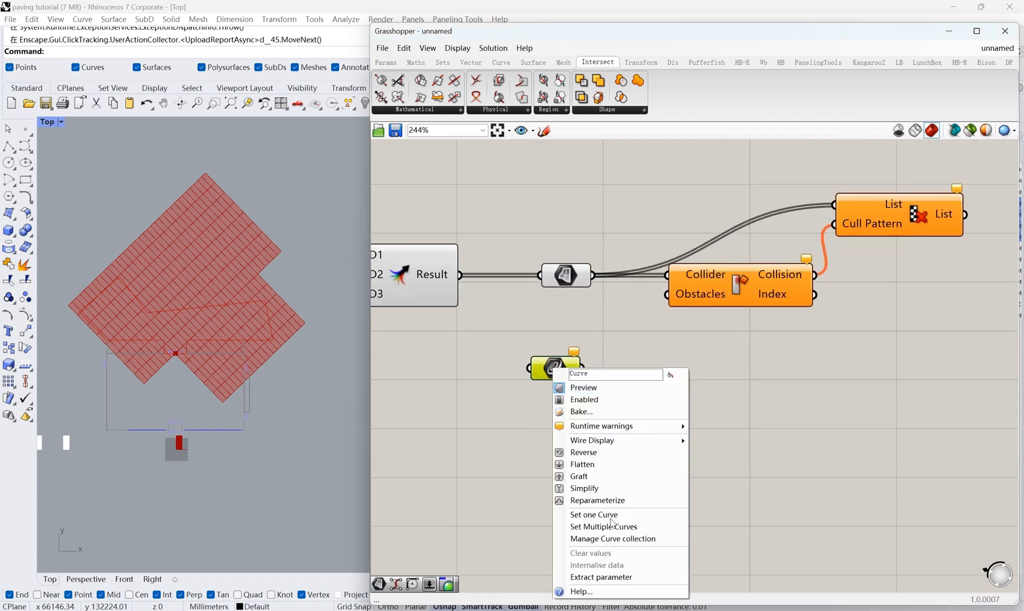
{"action": "mouse_move", "coordinate": [593, 515]}
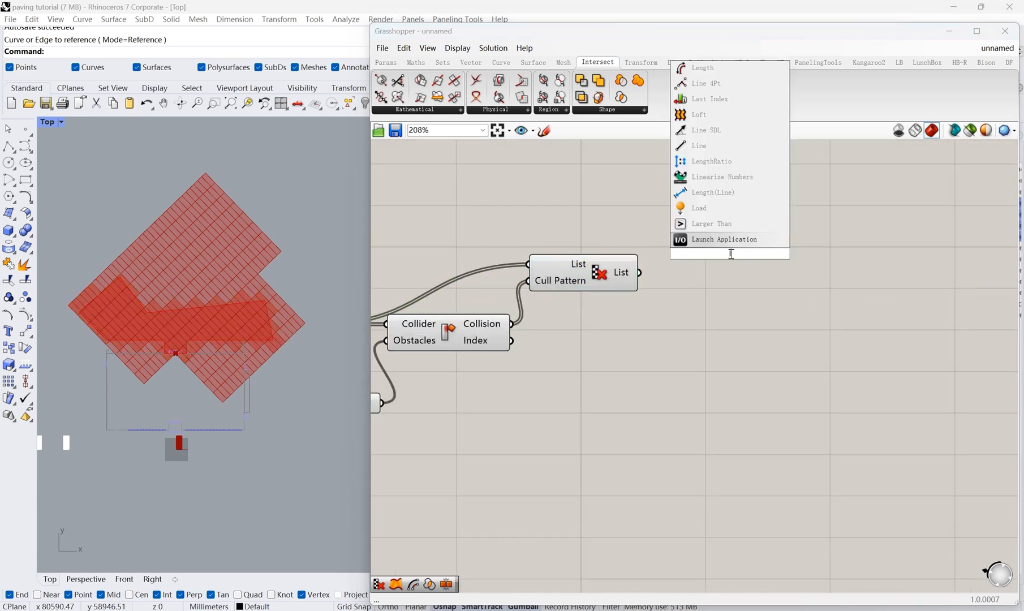
- Count the culled rectangles with List Length (138) and add a Series component
{"action": "left_click", "coordinate": [701, 68]}
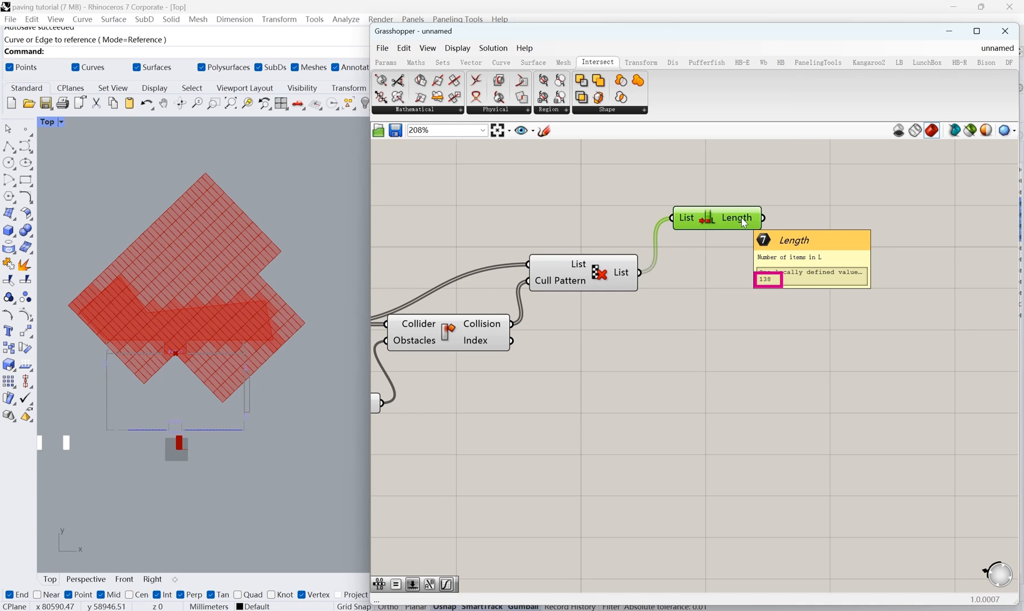
{"action": "scroll", "scroll_direction": "down", "scroll_amount": 3}
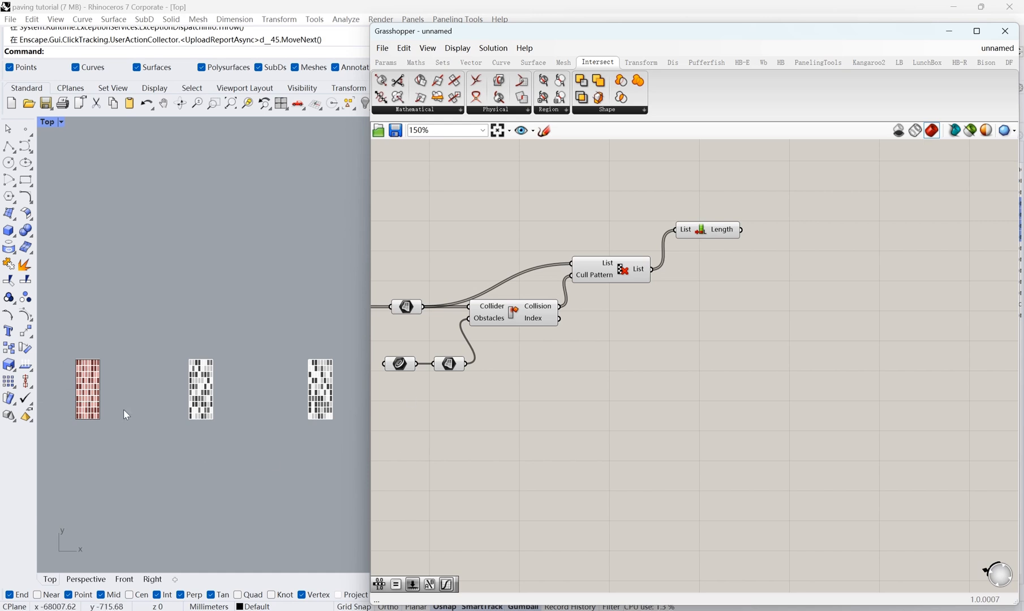
{"action": "scroll", "scroll_direction": "down", "scroll_amount": 3}
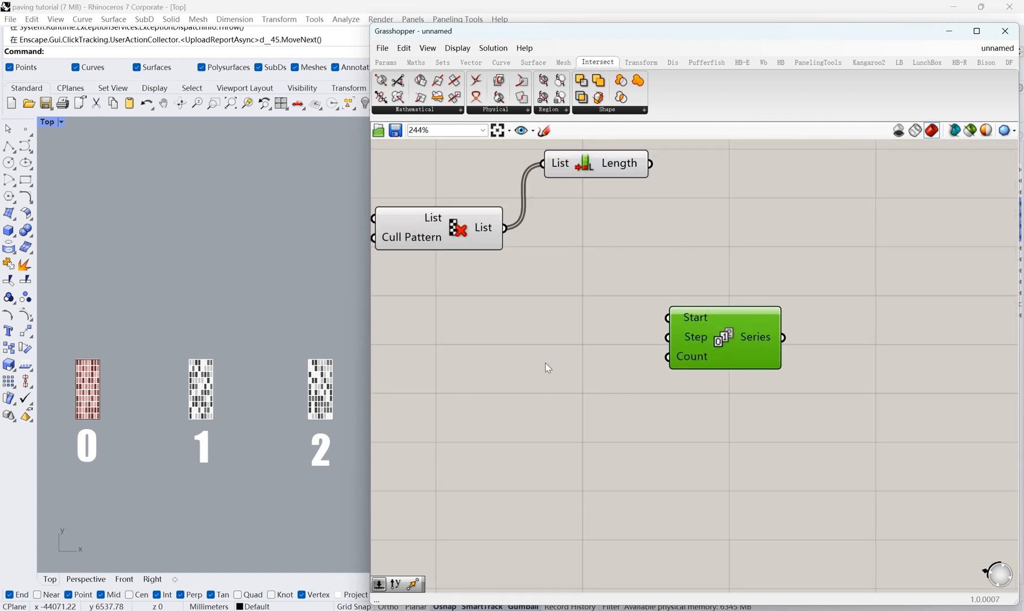
- Drive the Series count with a slider at 3 and show 0, 1, 2 in a panel
{"action": "double_click", "coordinate": [544, 367]}
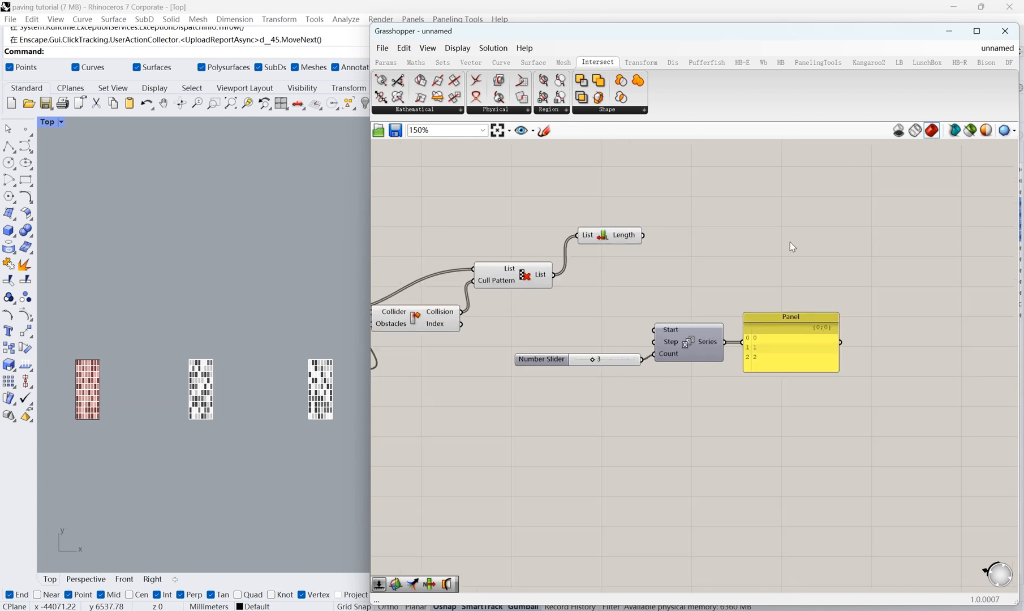
{"action": "mouse_move", "coordinate": [764, 262]}
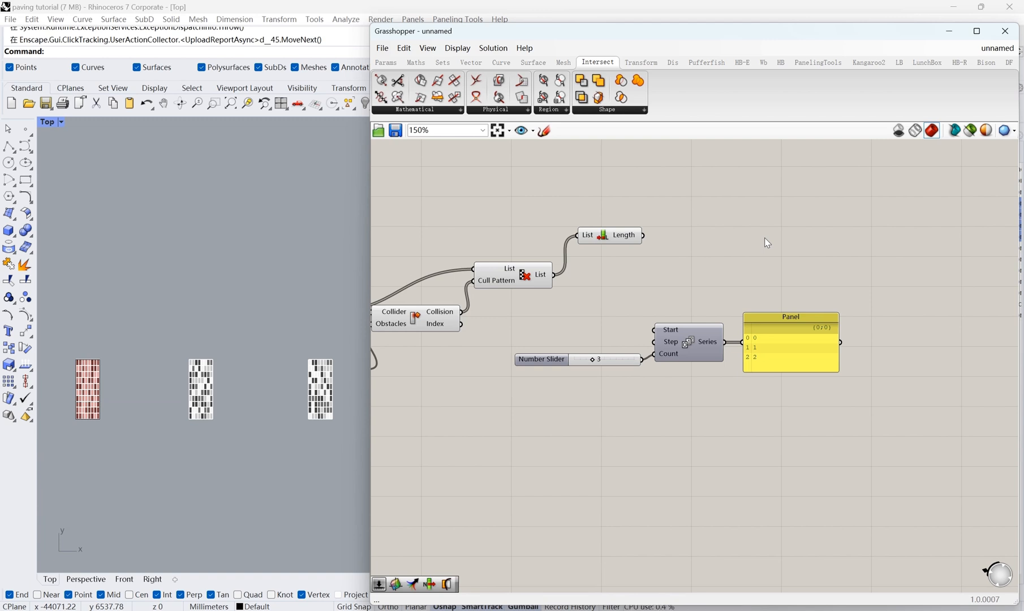
{"action": "type", "text": "duplic"}
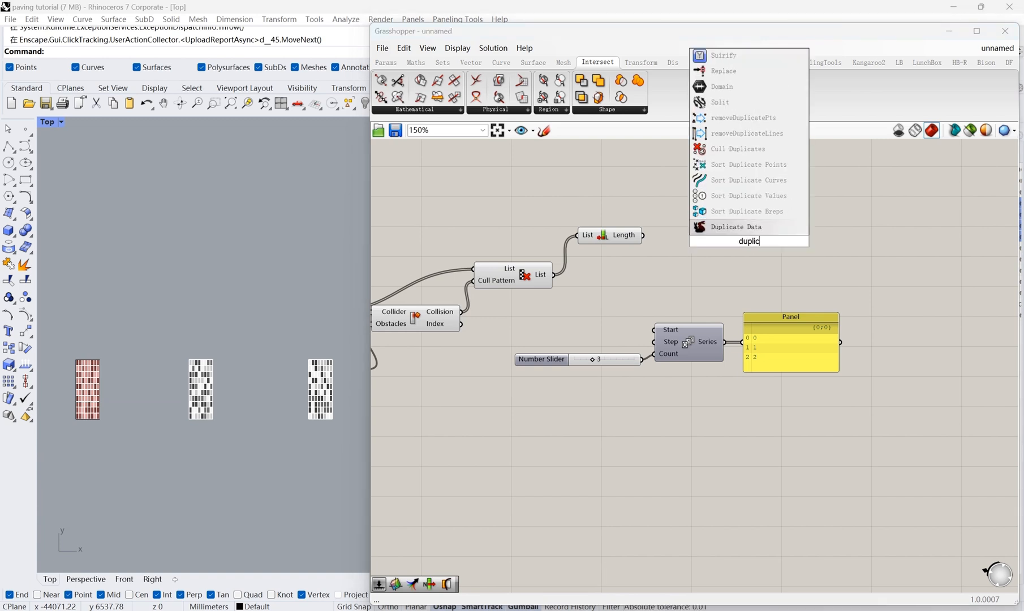
- Duplicate the series data and add a Jitter component to shuffle it
{"action": "left_click", "coordinate": [735, 228]}
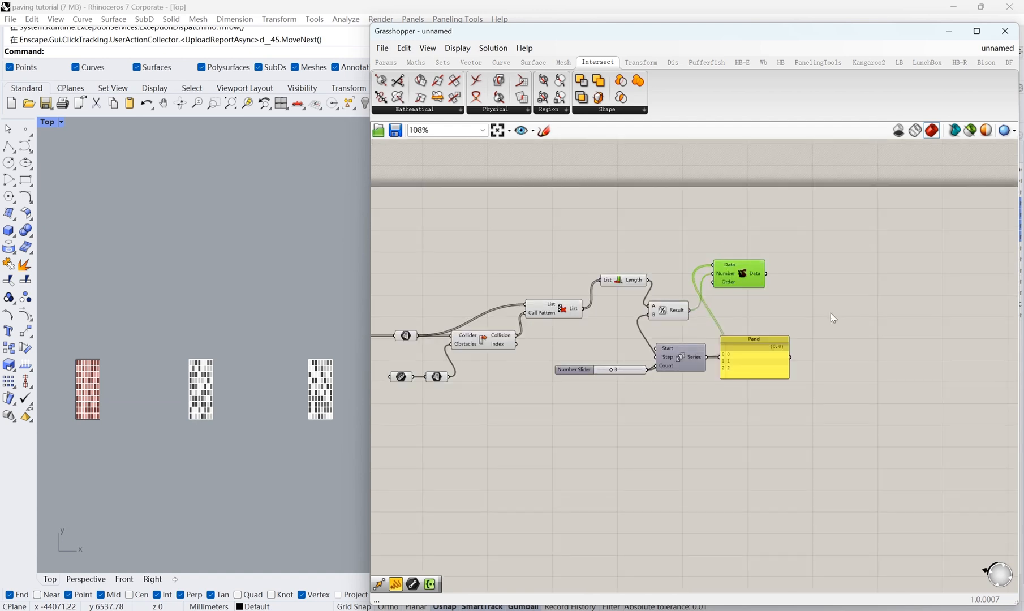
{"action": "scroll", "scroll_direction": "down", "scroll_amount": 3}
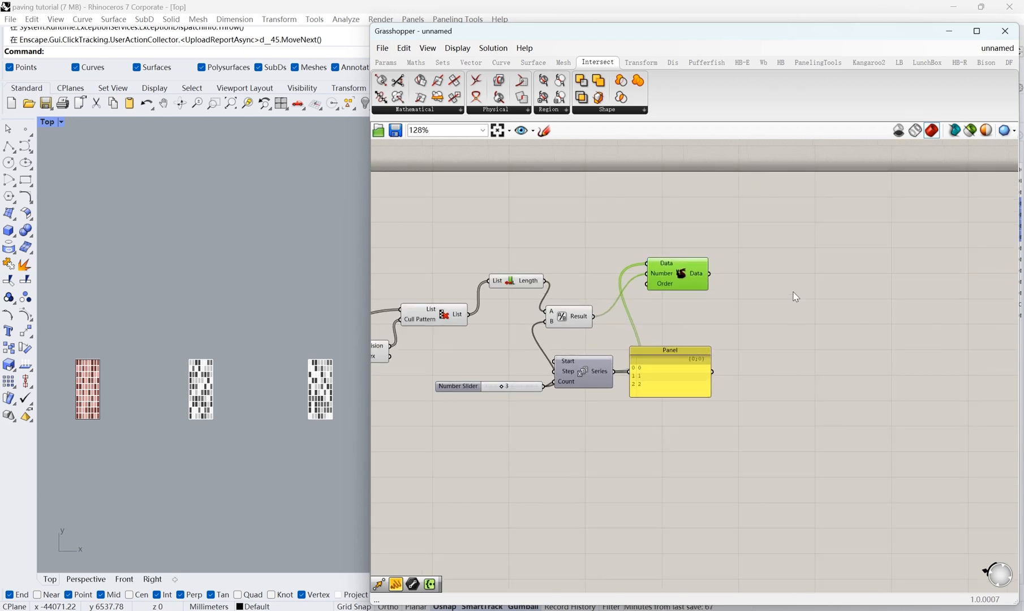
{"action": "mouse_move", "coordinate": [765, 293]}
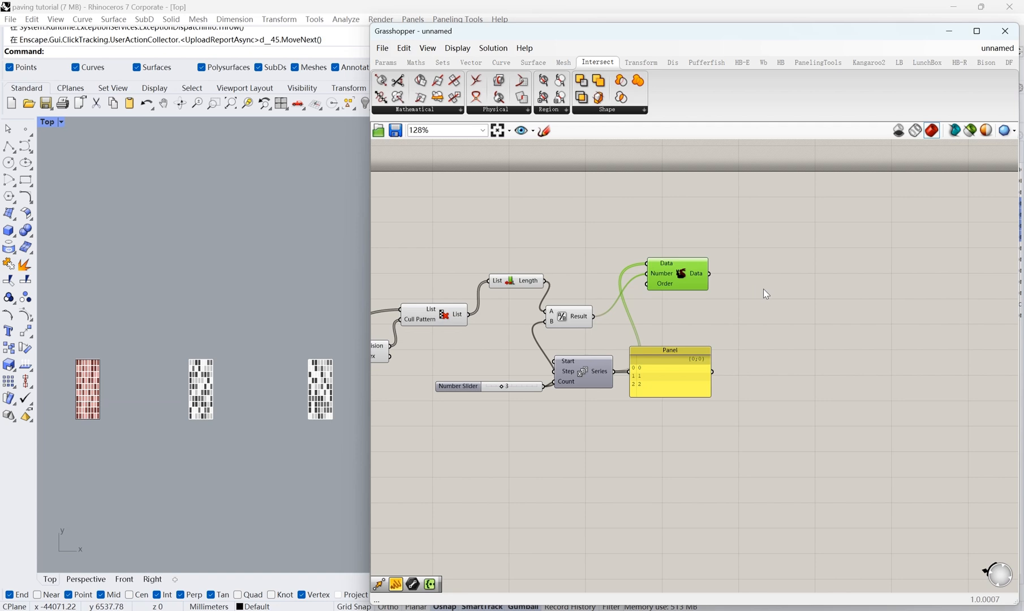
{"action": "type", "text": "ji"}
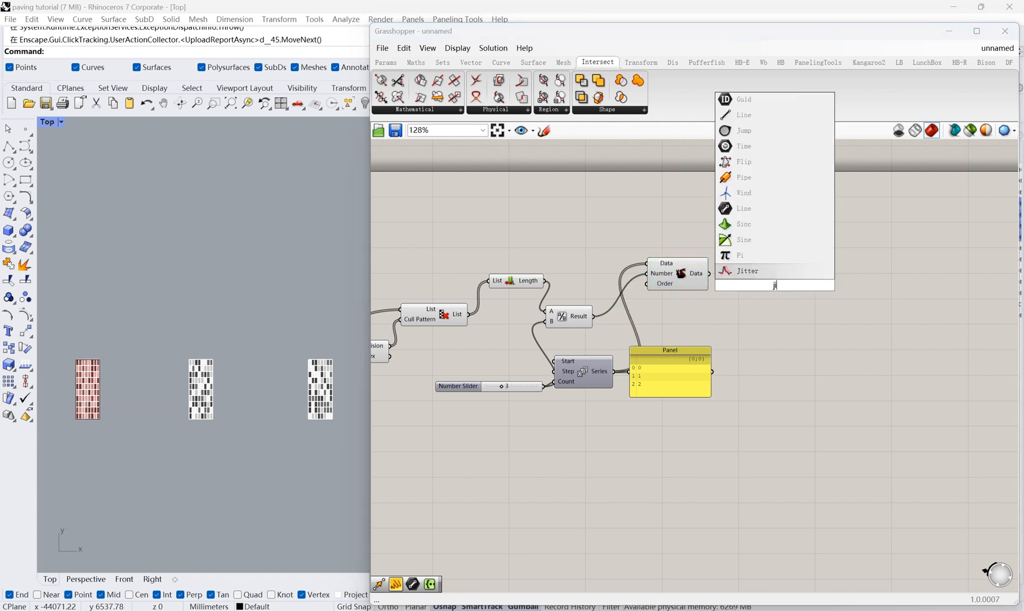
{"action": "left_click", "coordinate": [746, 271]}
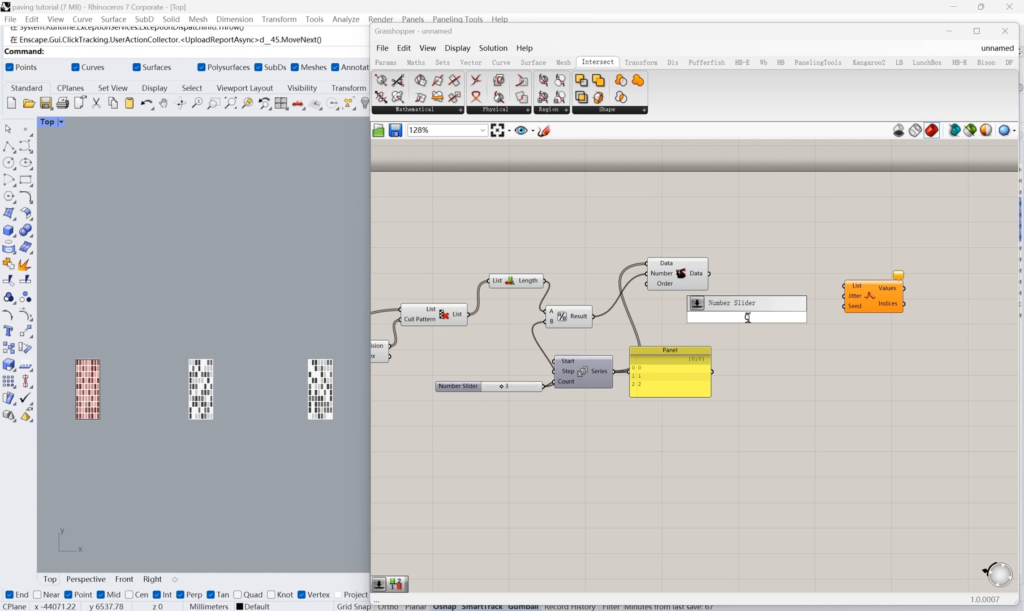
- Wire sliders into Jitter with jitter 1.0 and seed 55
{"action": "type", "text": "0."}
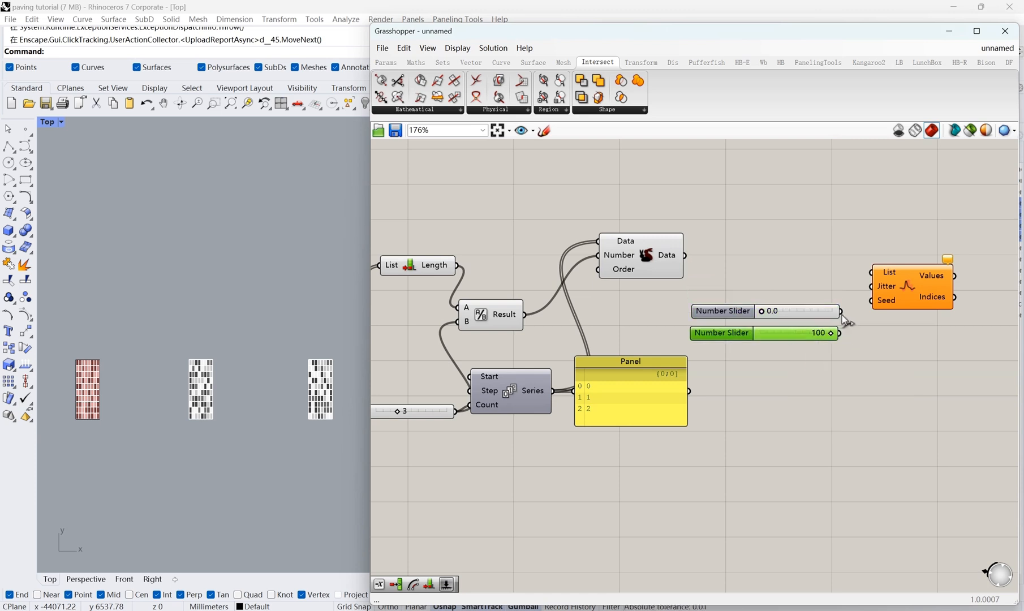
{"action": "left_click_drag", "start_coordinate": [841, 332], "coordinate": [872, 300]}
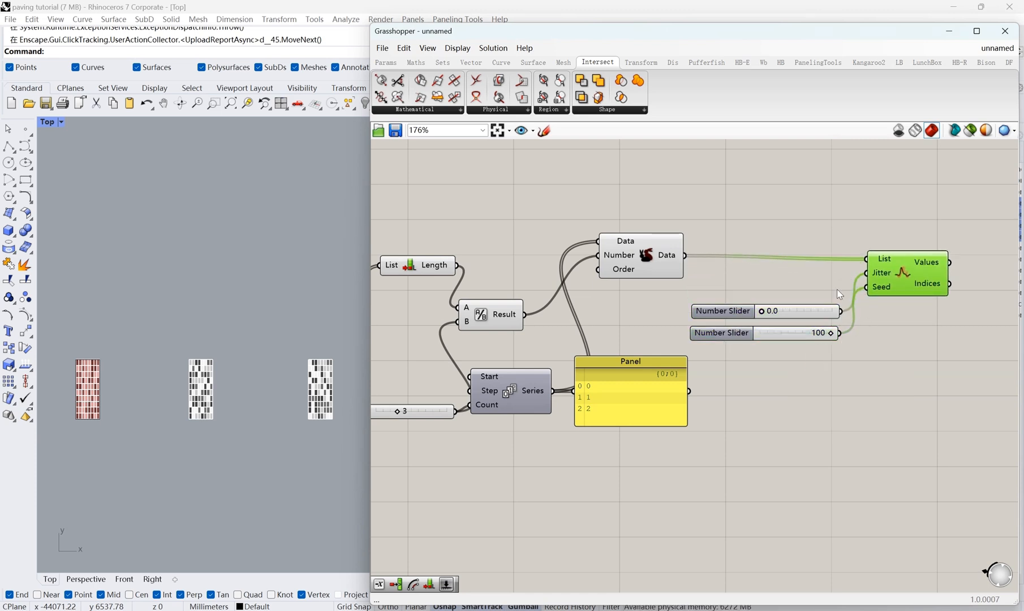
{"action": "left_click_drag", "start_coordinate": [764, 311], "coordinate": [822, 303]}
{"action": "type", "text": "member in"}
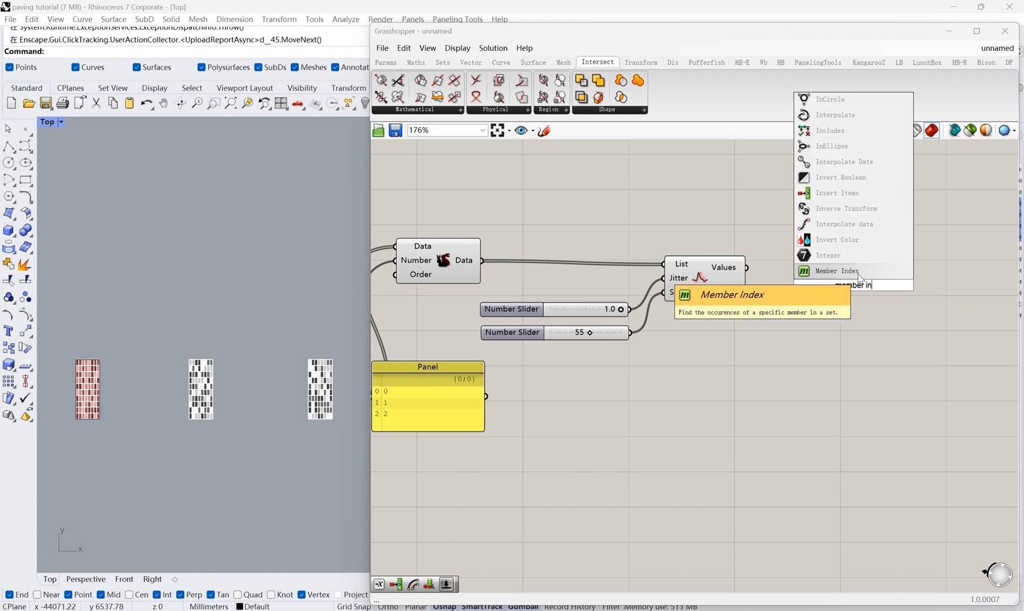
- Find each value's position in the jittered list with Member Index, restructuring the indices into a panel
{"action": "left_click", "coordinate": [835, 270]}
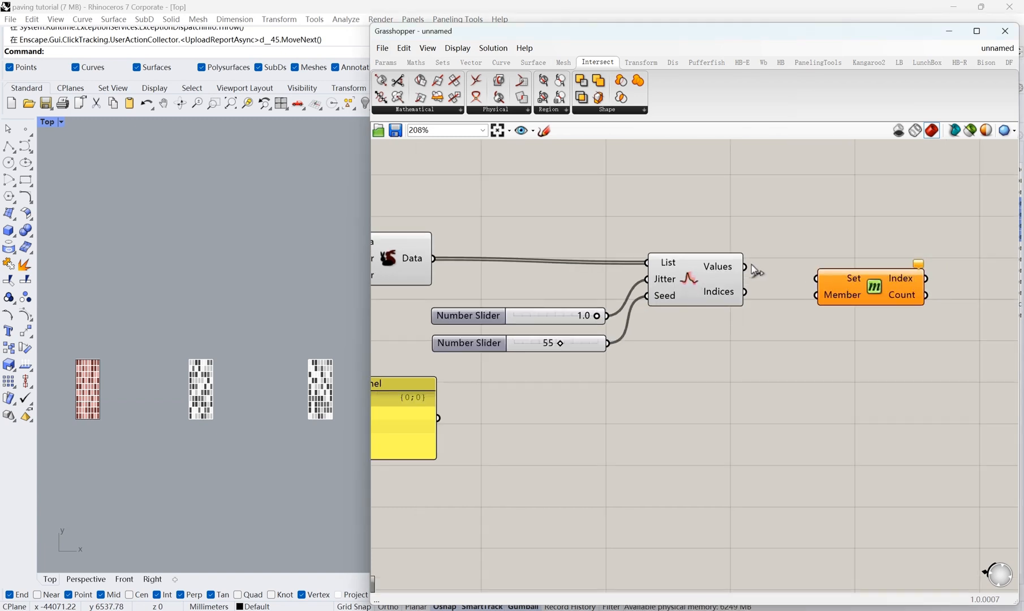
{"action": "scroll", "scroll_direction": "down", "scroll_amount": 3}
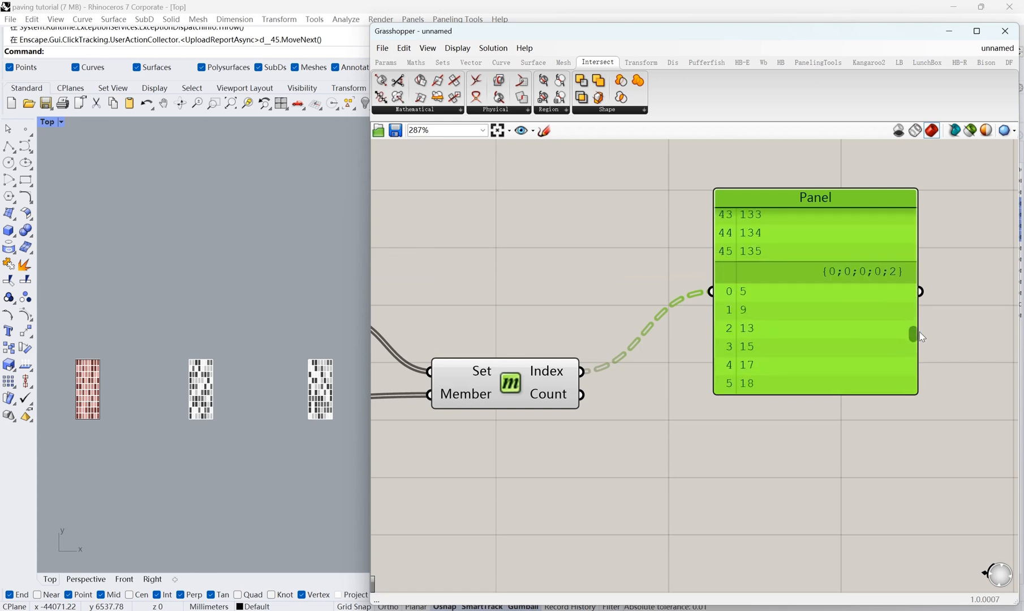
{"action": "right_click", "coordinate": [580, 371]}
{"action": "type", "text": "listem"}
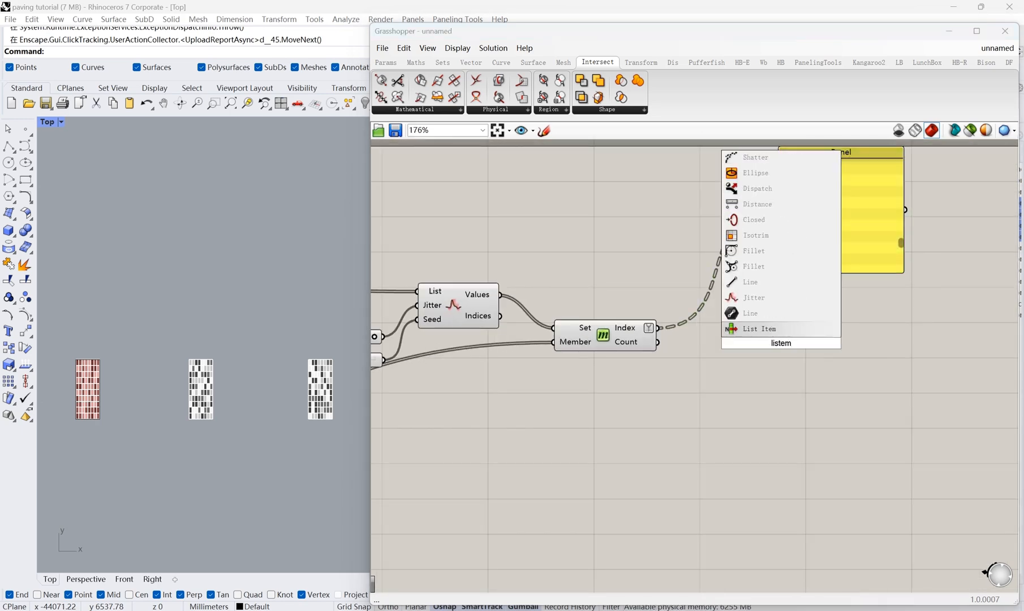
- Pick rectangles by index with List Item and explode the tree into three branches, each ending in a parameter
{"action": "left_click", "coordinate": [758, 328]}
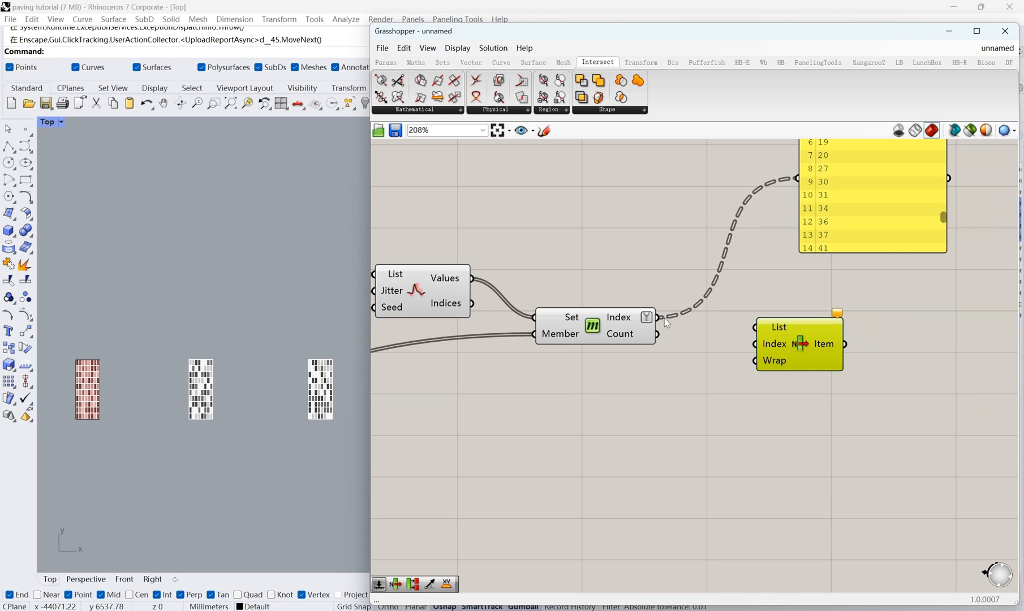
{"action": "scroll", "scroll_direction": "down", "scroll_amount": 3}
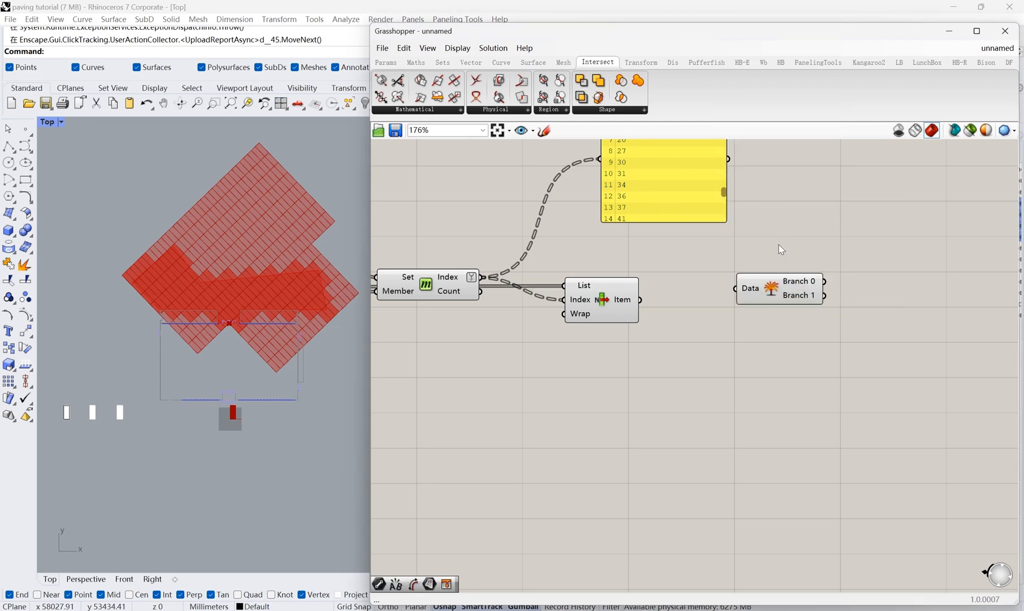
{"action": "right_click", "coordinate": [777, 288]}
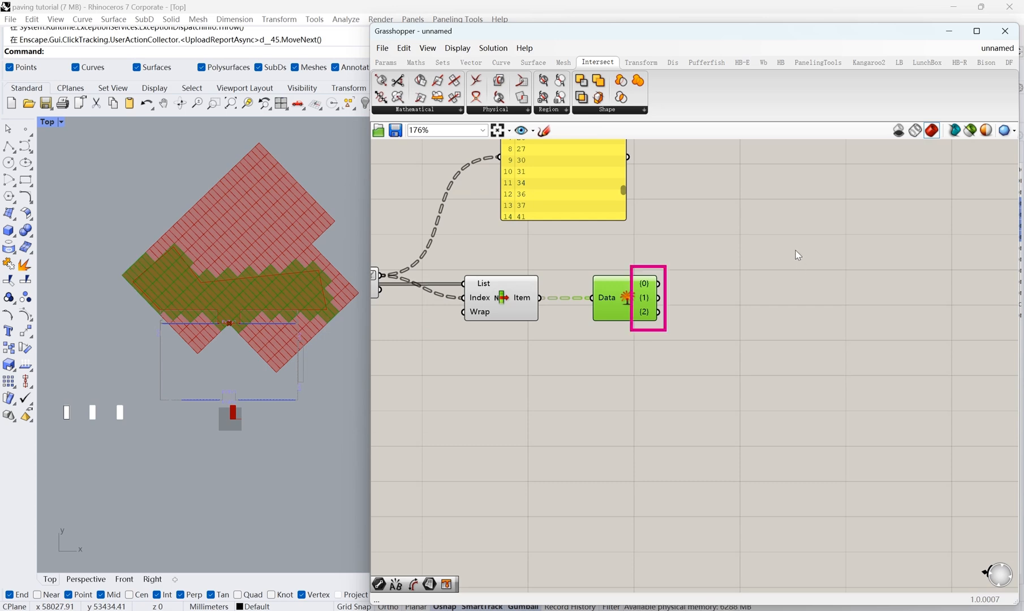
{"action": "double_click", "coordinate": [795, 250]}
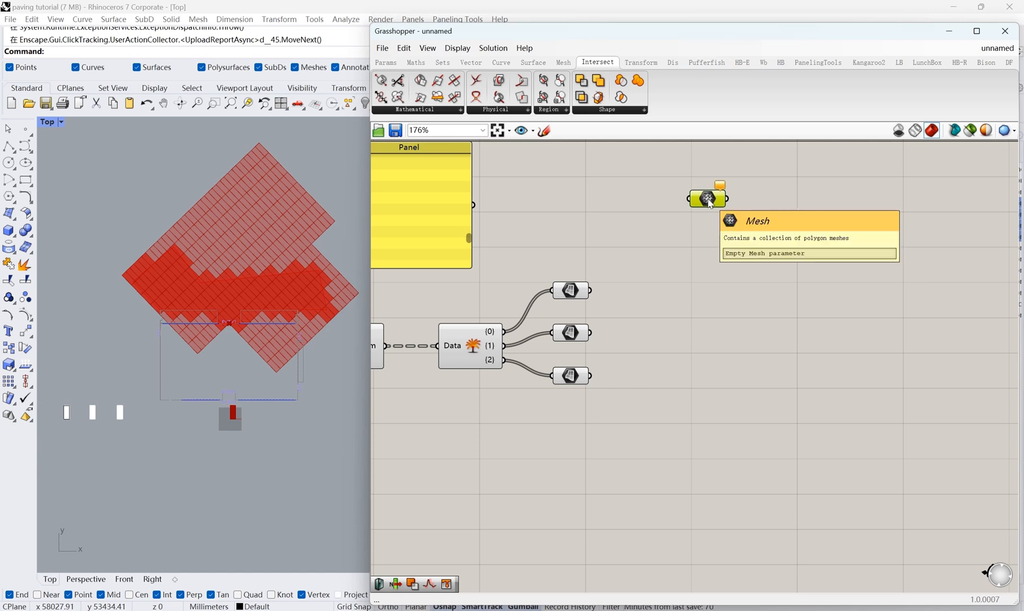
- Create three Mesh parameters, each referencing one paving module from the Rhino scene
{"action": "left_click_drag", "start_coordinate": [706, 198], "coordinate": [709, 299]}
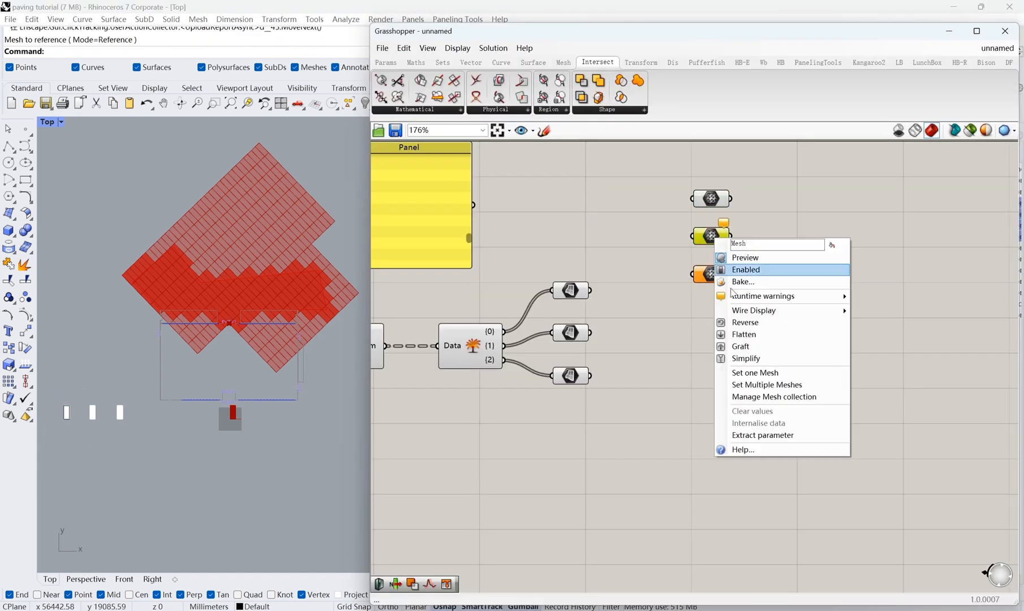
{"action": "left_click", "coordinate": [746, 269]}
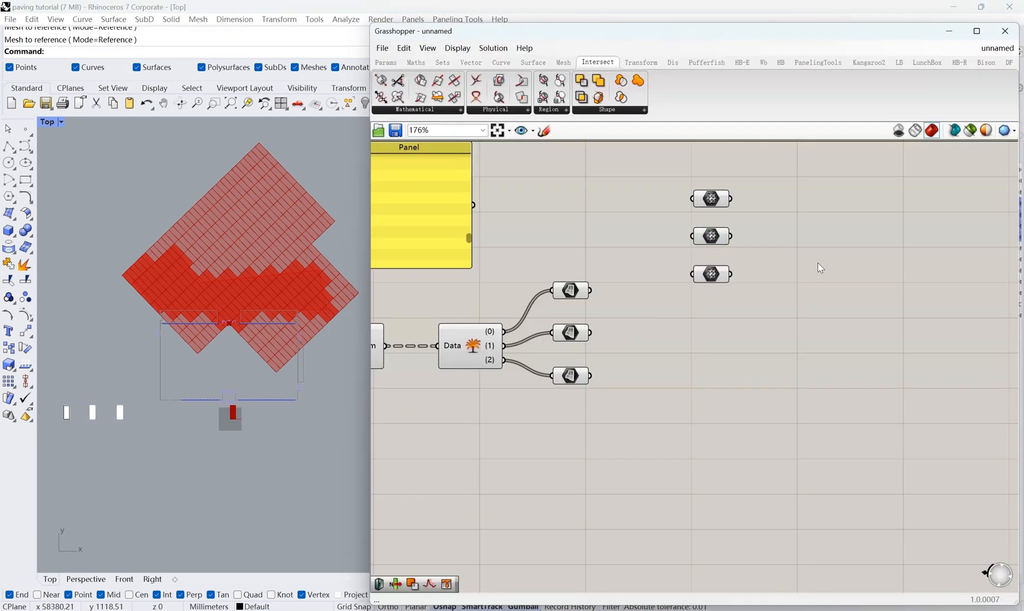
{"action": "scroll", "scroll_direction": "down", "scroll_amount": 3}
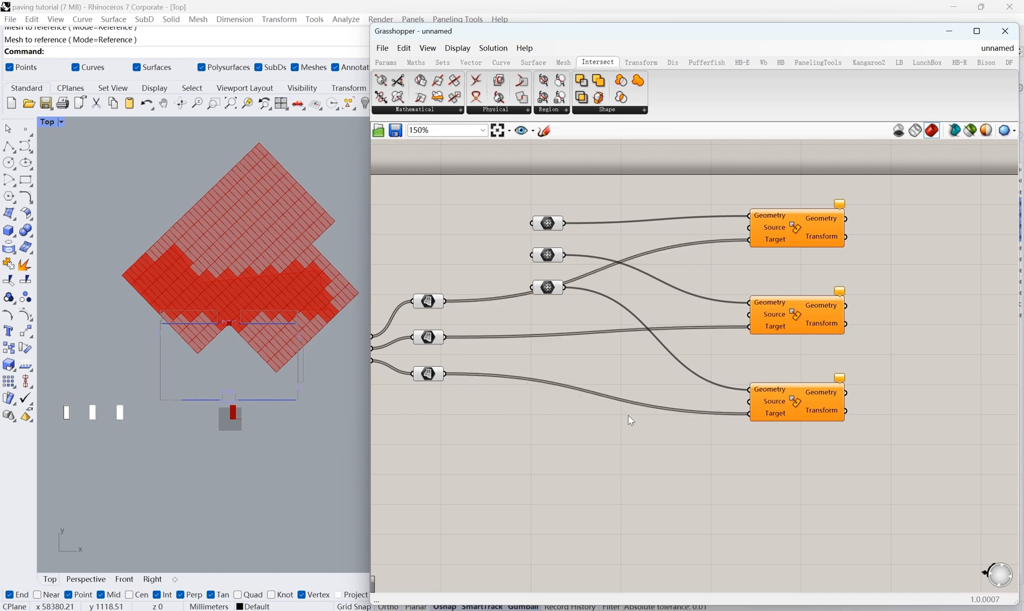
- Add a Bounding Rectangle component as the source for mapping modules onto their rectangle groups
{"action": "type", "text": "boundi"}
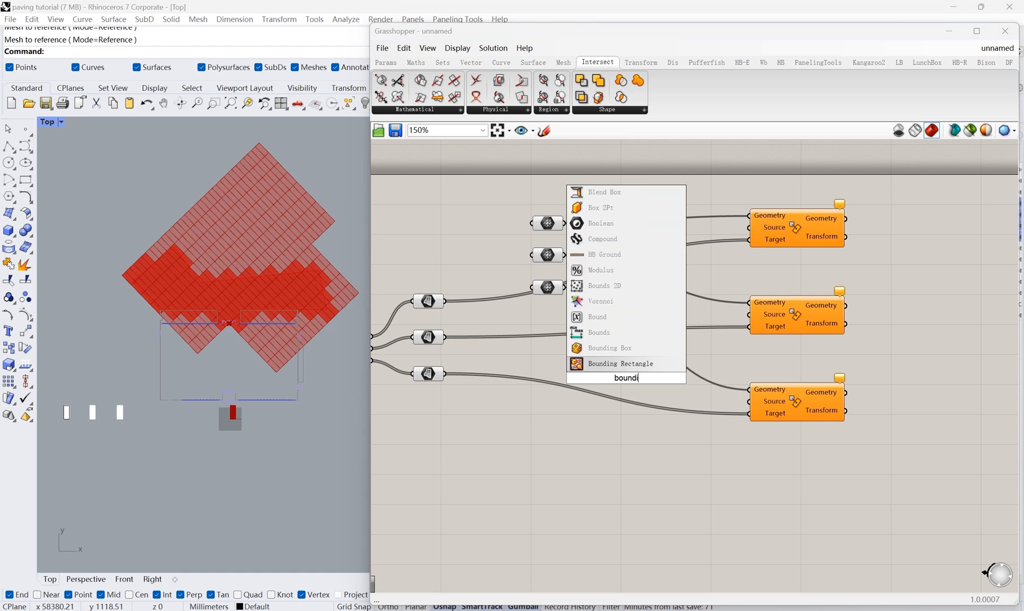
{"action": "left_click", "coordinate": [609, 347]}
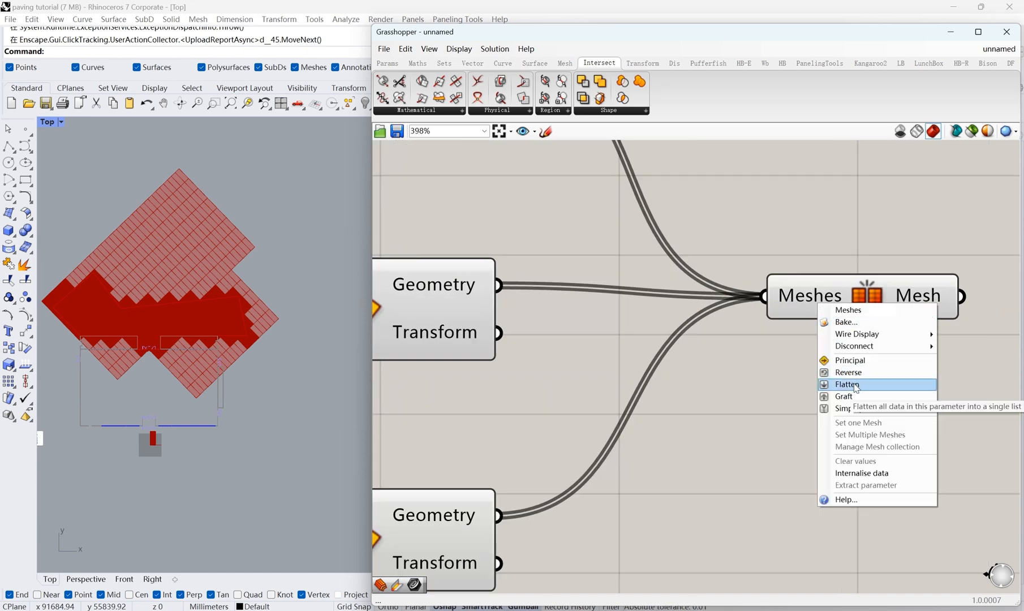
- Flatten the Mesh Join input and add a Mesh Split with a Brep-to-mesh boundary conversion
{"action": "left_click", "coordinate": [846, 384]}
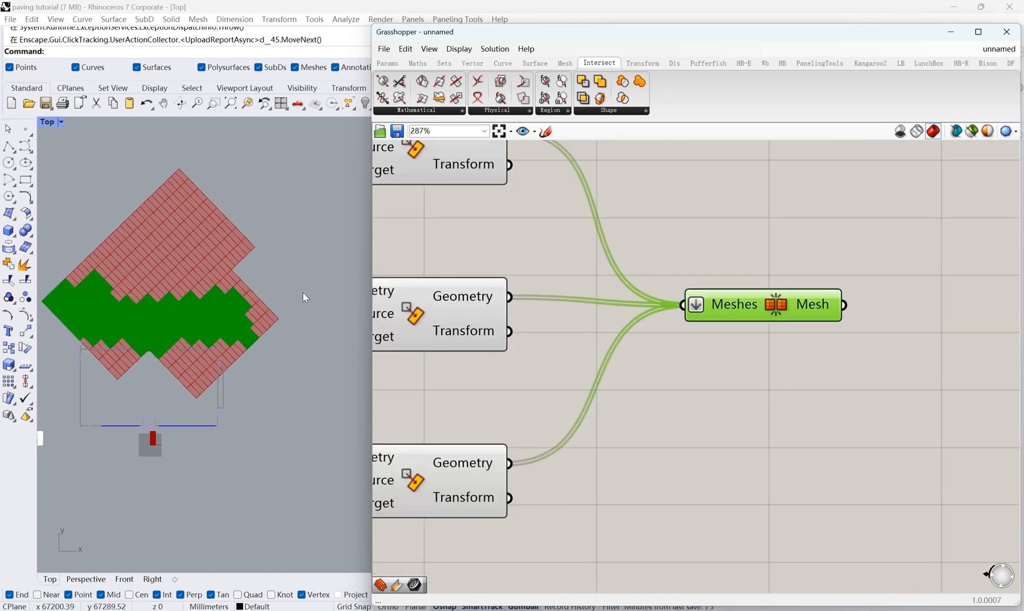
{"action": "scroll", "scroll_direction": "down", "scroll_amount": 3}
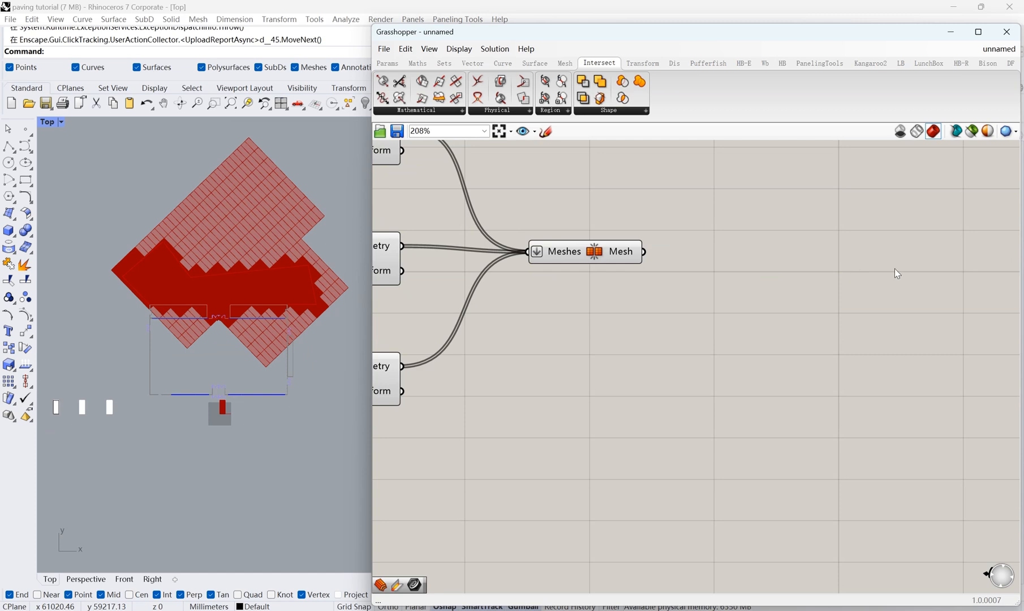
{"action": "type", "text": "mesh s"}
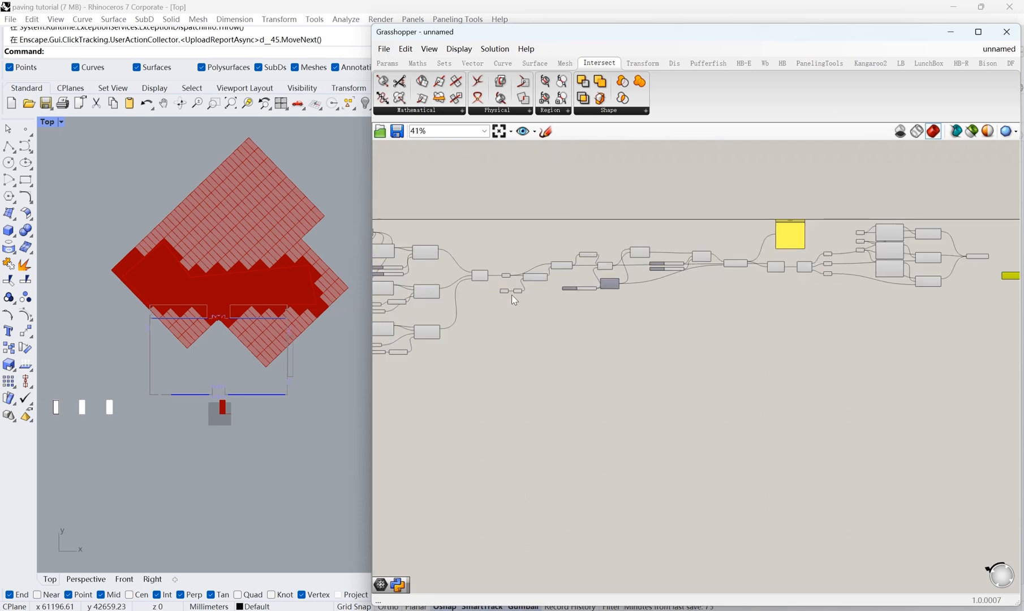
{"action": "scroll", "scroll_direction": "down", "scroll_amount": 3}
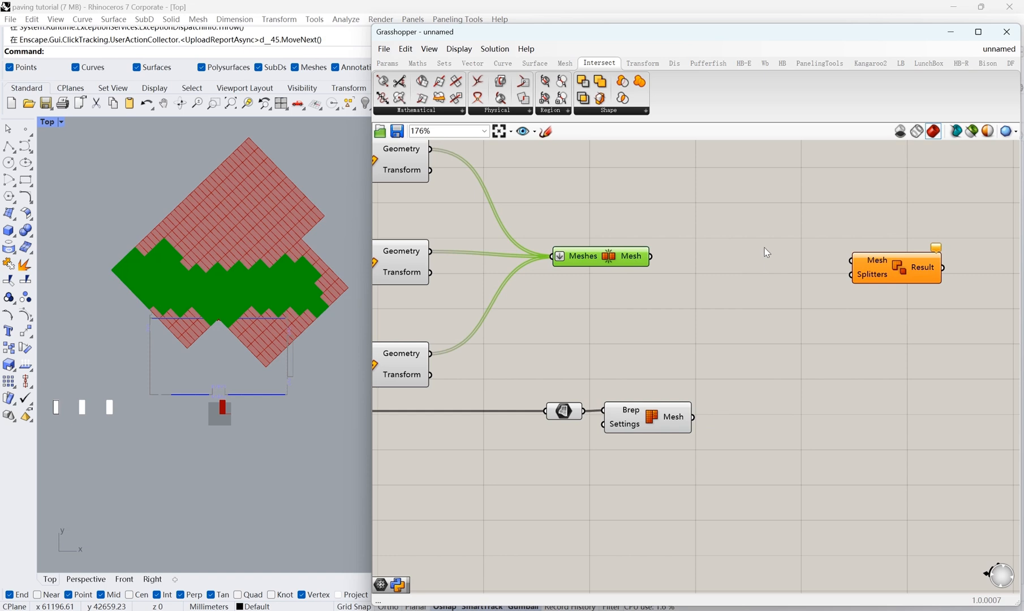
- Add Weaverbird Mesh Thicken at distance 1 for the joined mesh and boundary, feeding Mesh Split
{"action": "type", "text": "mesh t"}
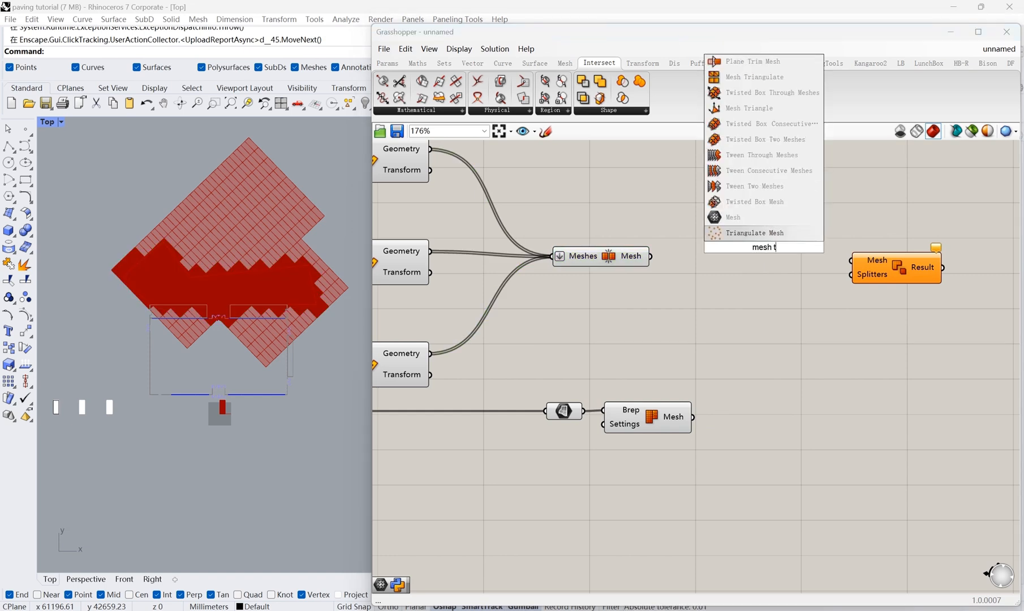
{"action": "type", "text": "hick"}
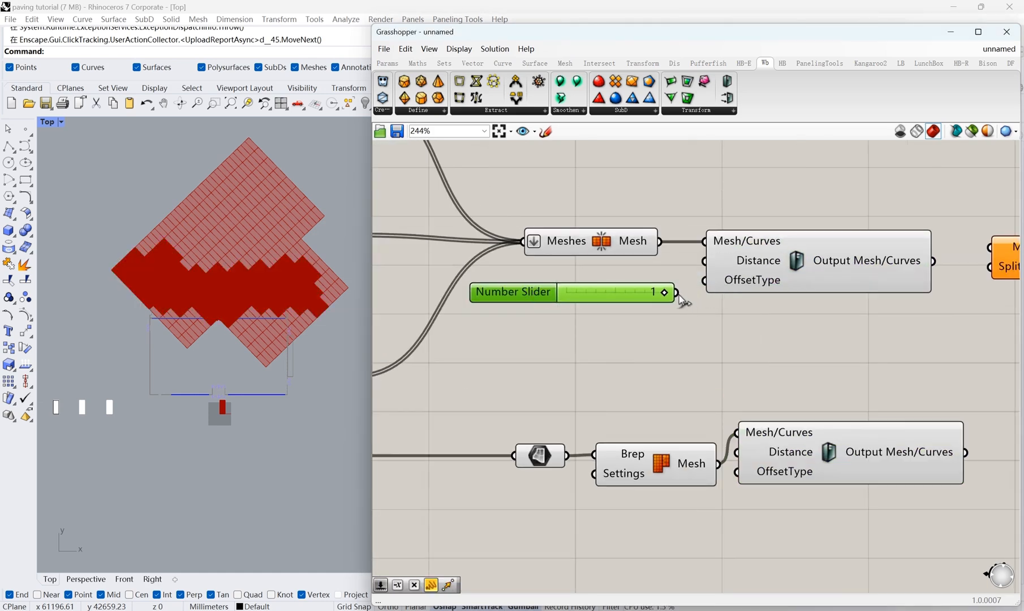
{"action": "scroll", "scroll_direction": "down", "scroll_amount": 3}
{"action": "type", "text": "listem"}
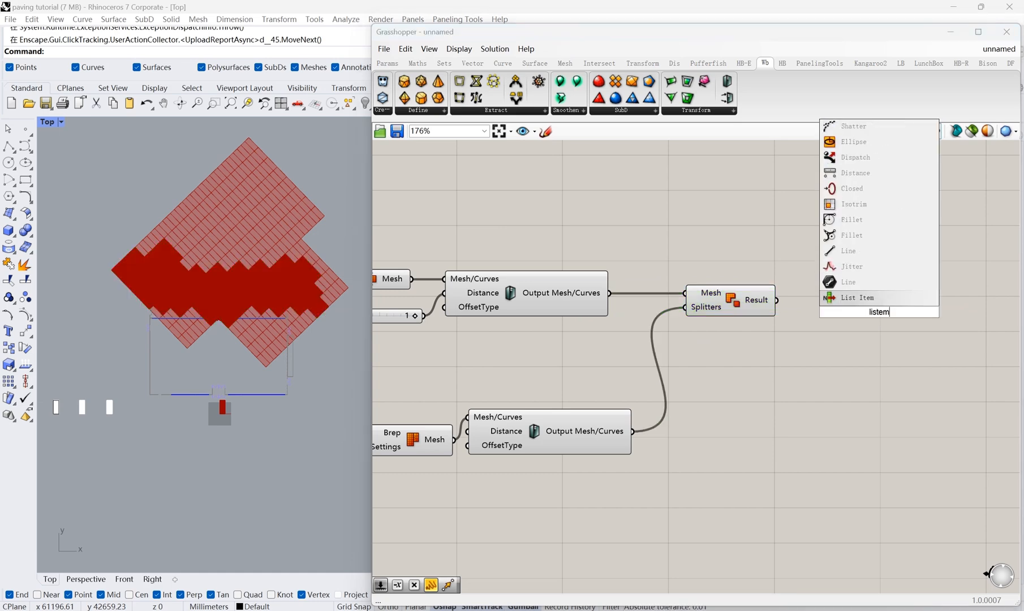
- Pick one Mesh Split piece with List Item into a Mesh parameter, the paving trimmed to boundary
{"action": "left_click", "coordinate": [856, 297]}
{"action": "type", "text": "mesh"}
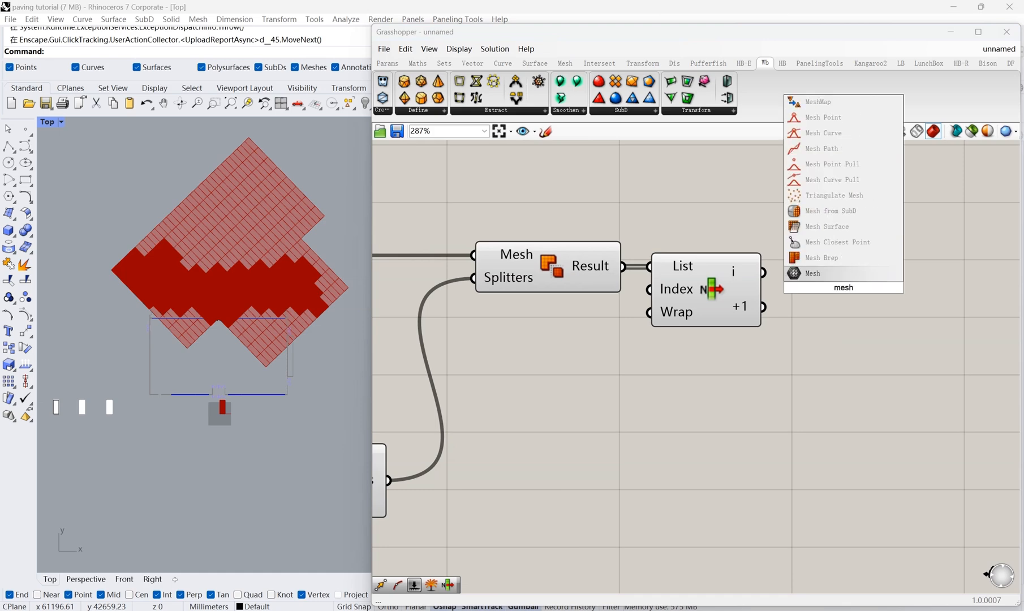
{"action": "left_click", "coordinate": [811, 272]}
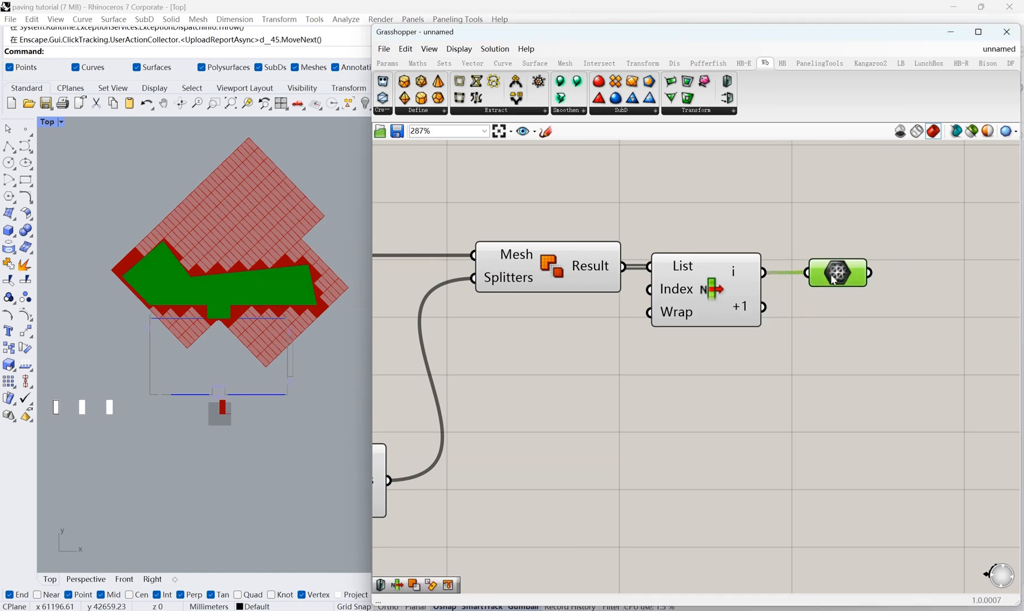